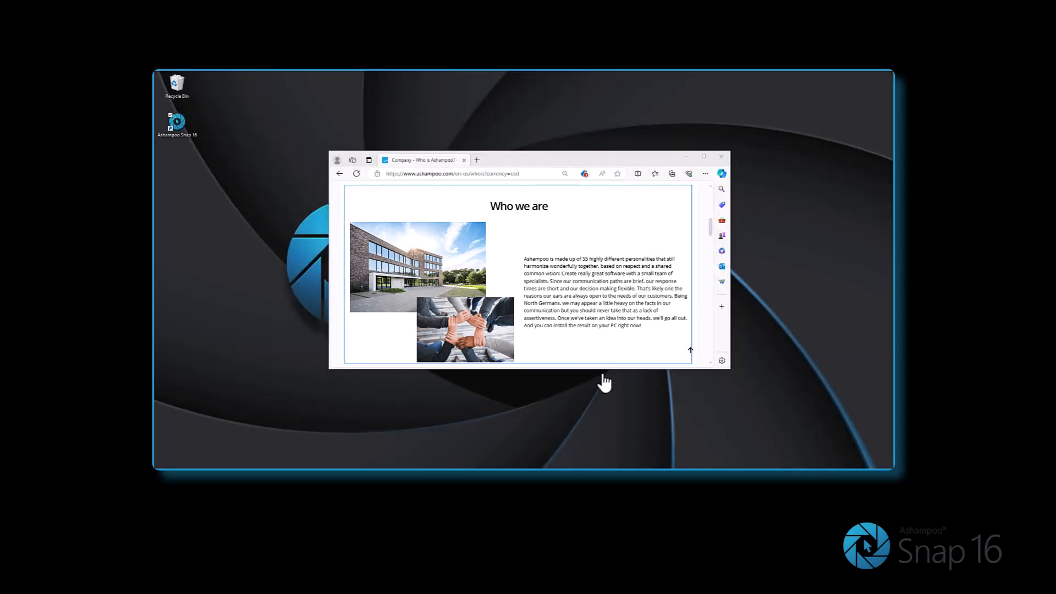
Step: Select the browser window showing the Ashampoo Freeware page as the capture area
scroll("up", 3)
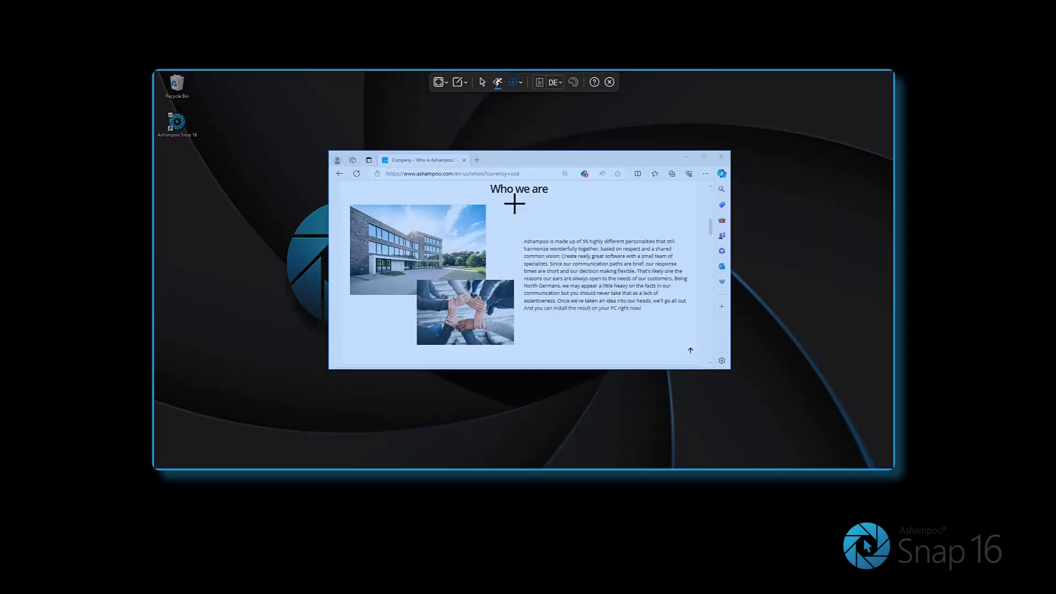
left_click(609, 82)
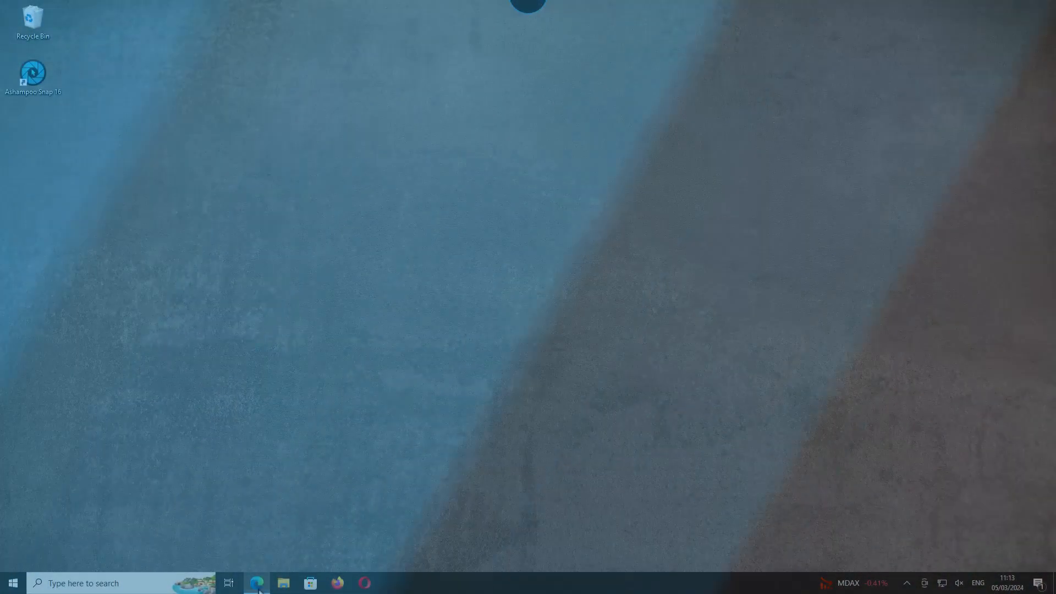
left_click(257, 583)
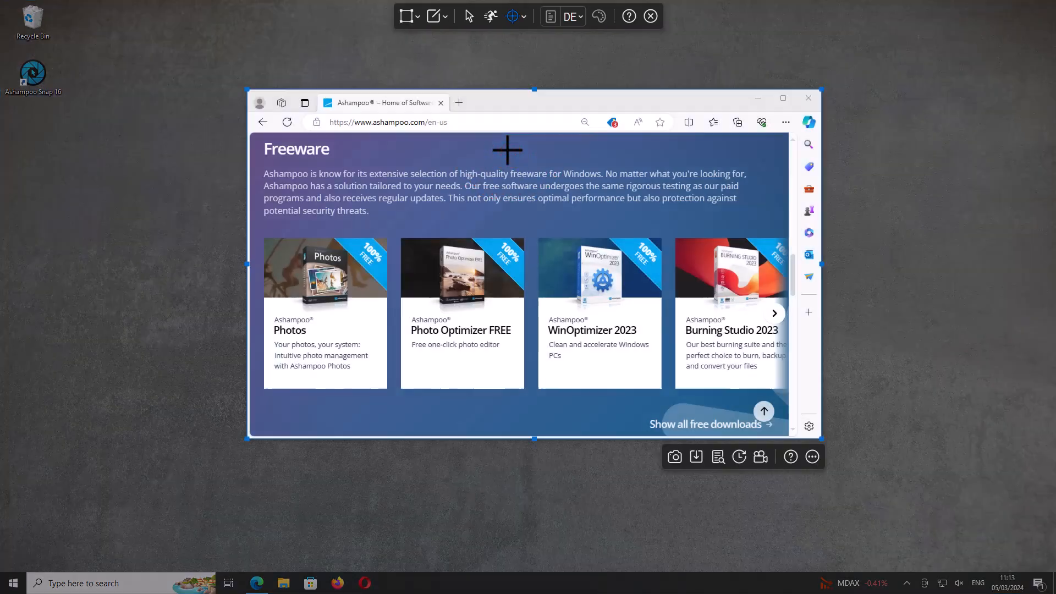
mouse_move(673, 363)
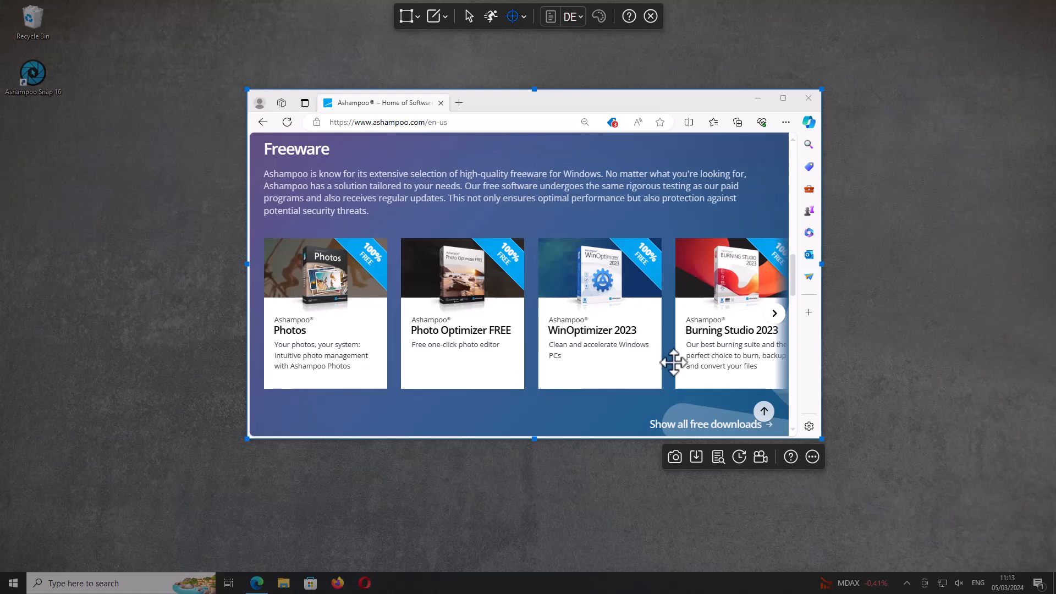
mouse_move(760, 456)
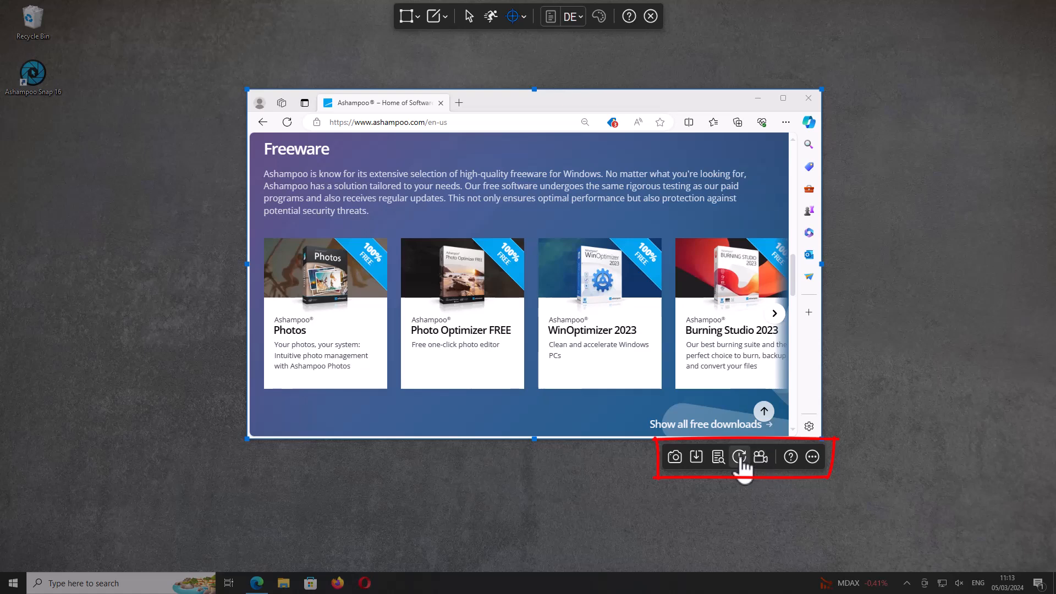
mouse_move(718, 457)
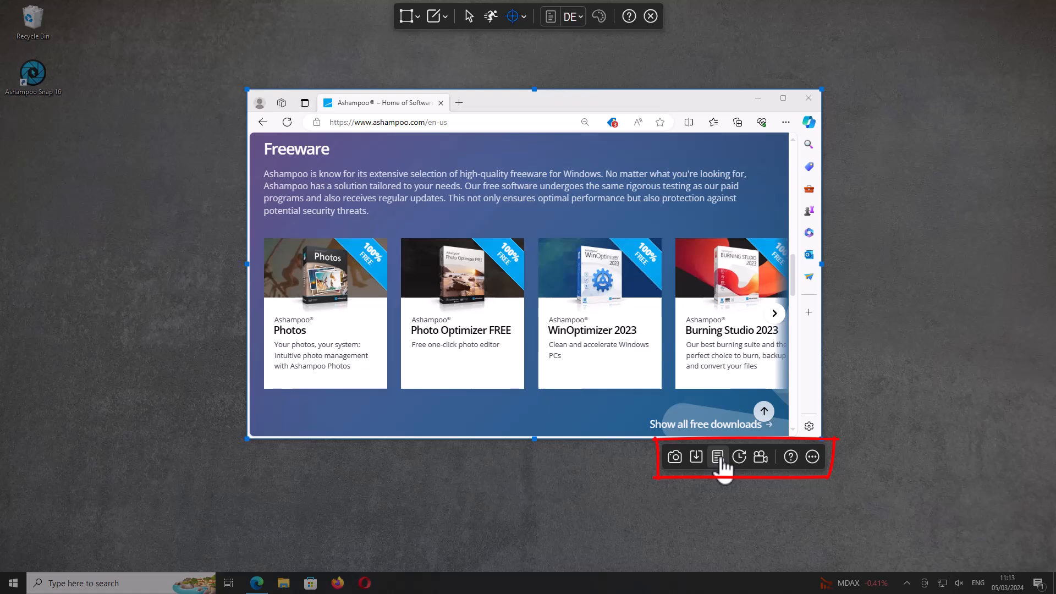
mouse_move(696, 456)
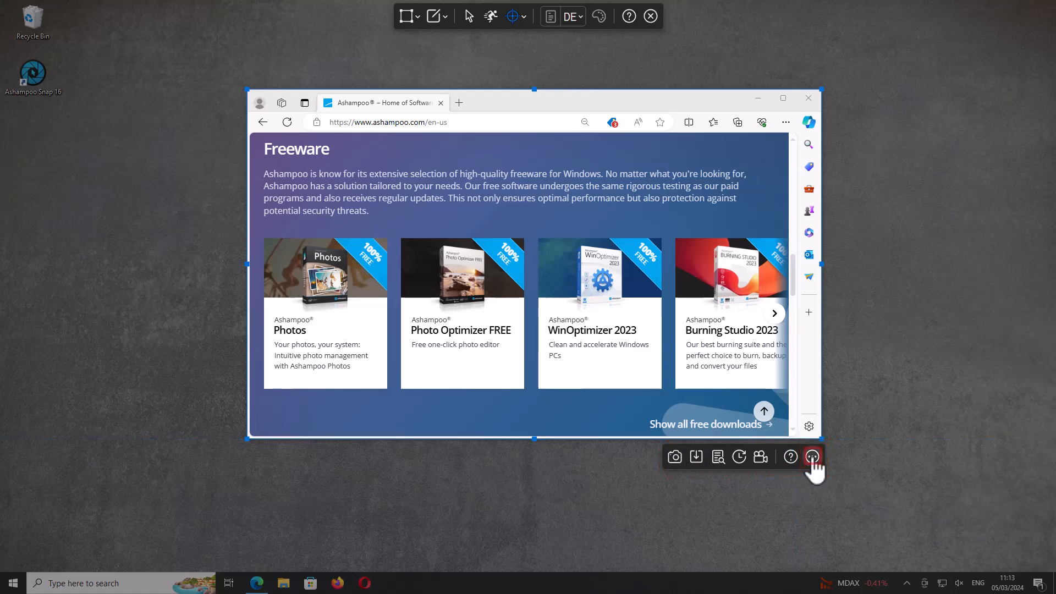
left_click(813, 457)
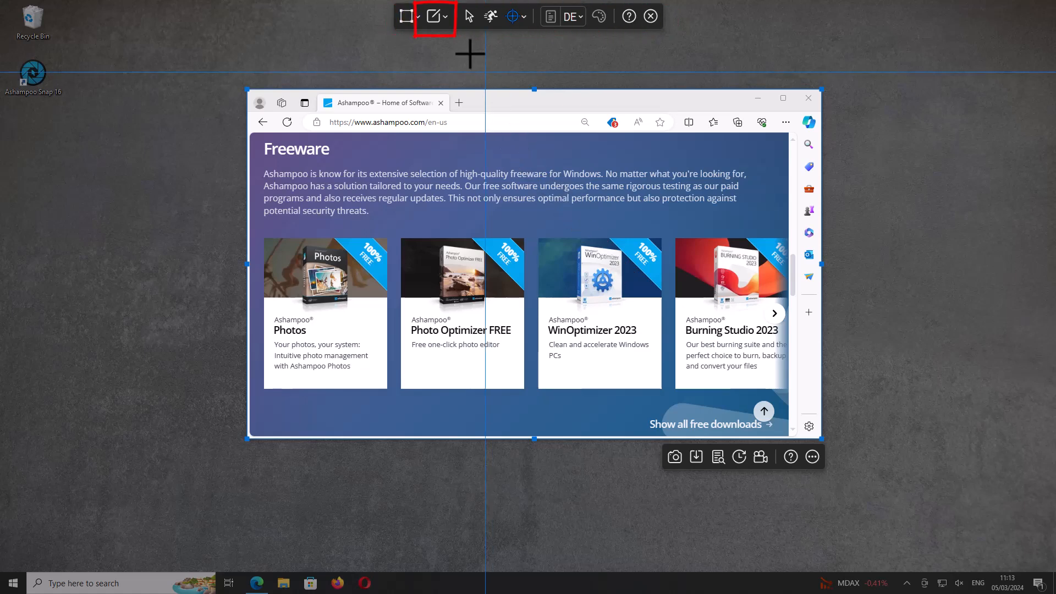
Step: Take the Freeware page capture and send it to the Snap editor
left_click(441, 16)
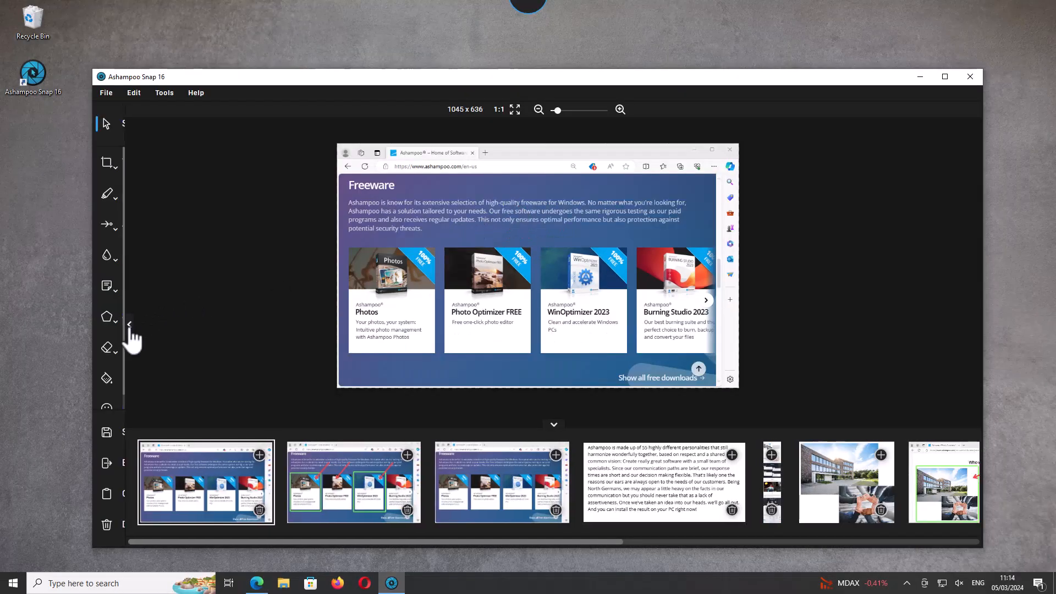
Step: Draw green rectangles around the Photos and WinOptimizer 2023 cards and red arrows to three 100% FREE badges
left_click(106, 317)
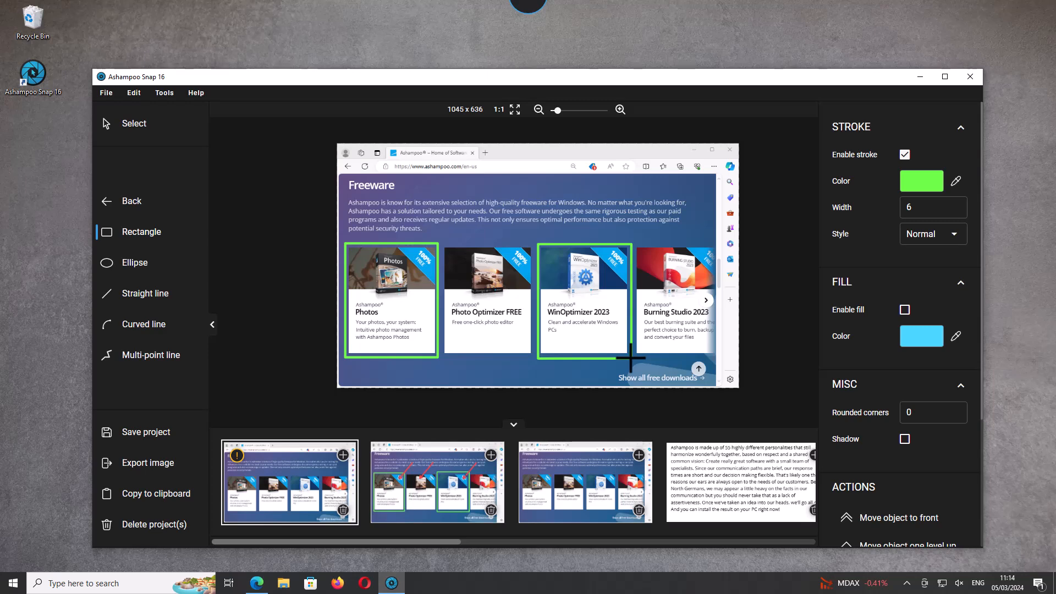
left_click(213, 325)
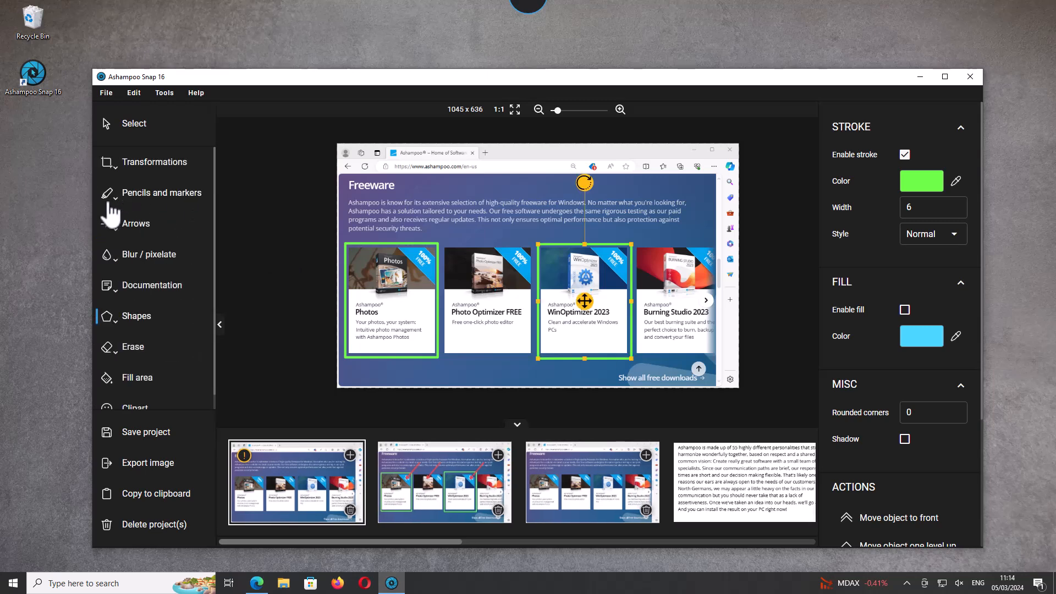
left_click(136, 223)
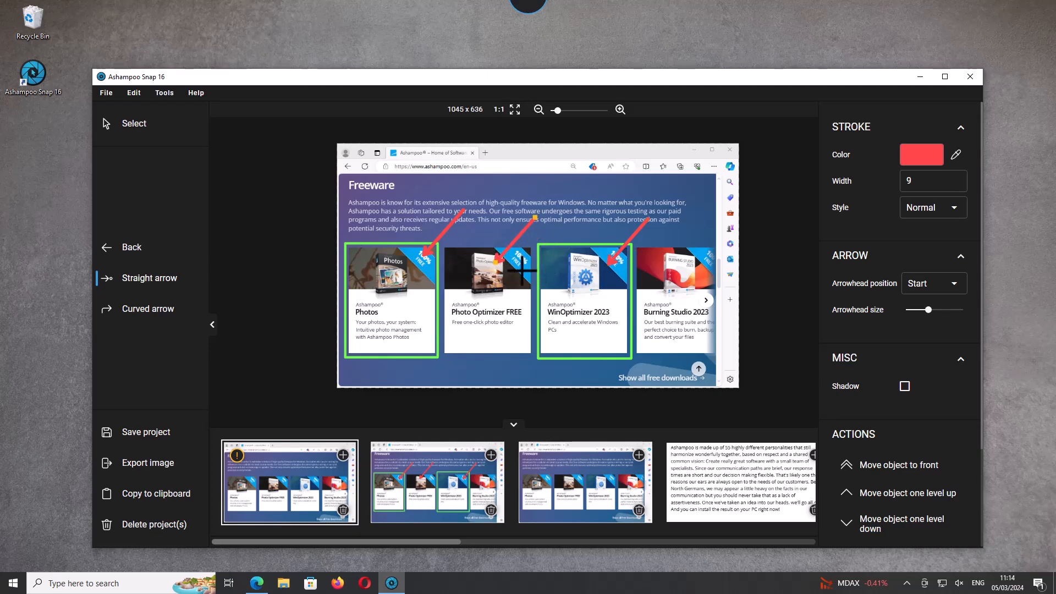
mouse_move(436, 338)
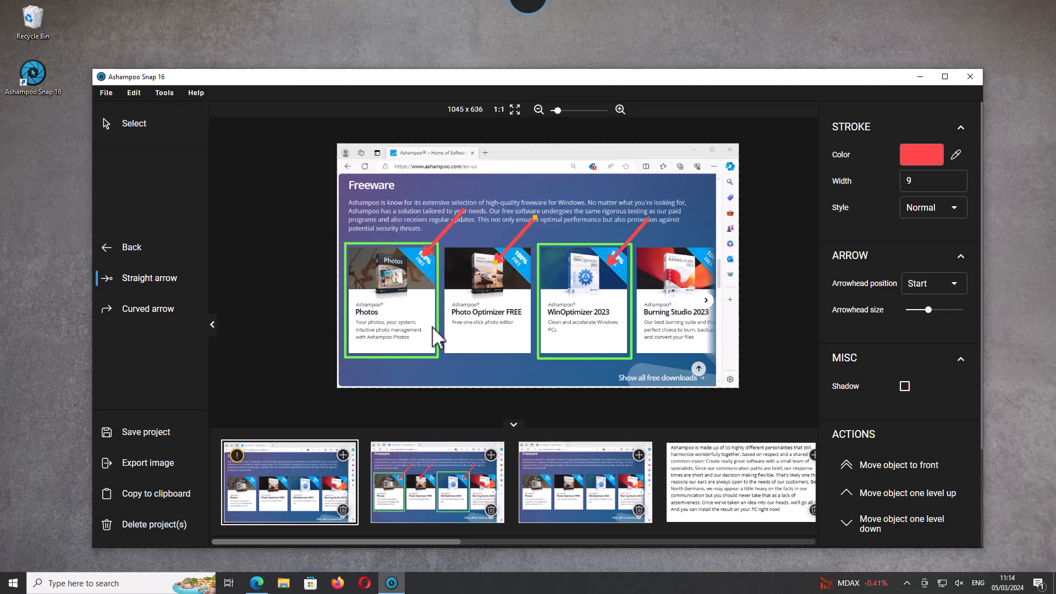
key("ctrl+c")
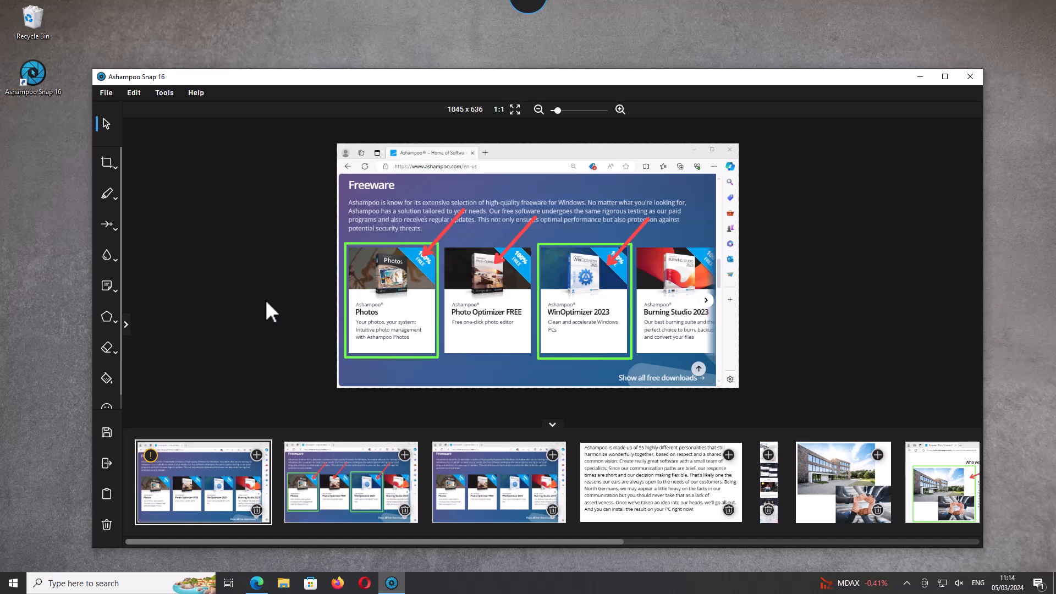
Step: Copy the annotated Freeware screenshot to the clipboard
key("ctrl+shift+c")
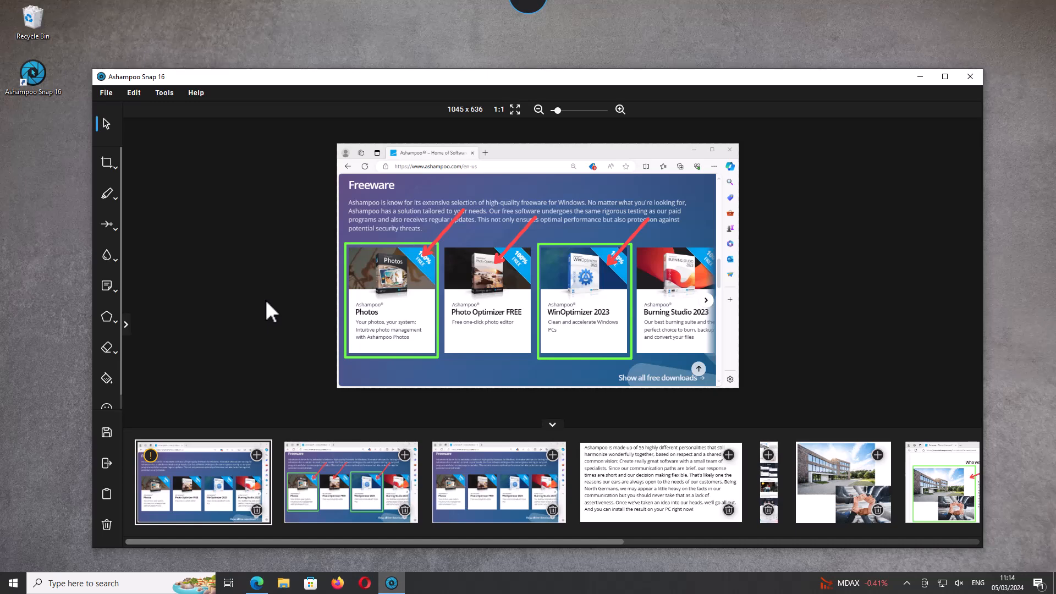
mouse_move(106, 493)
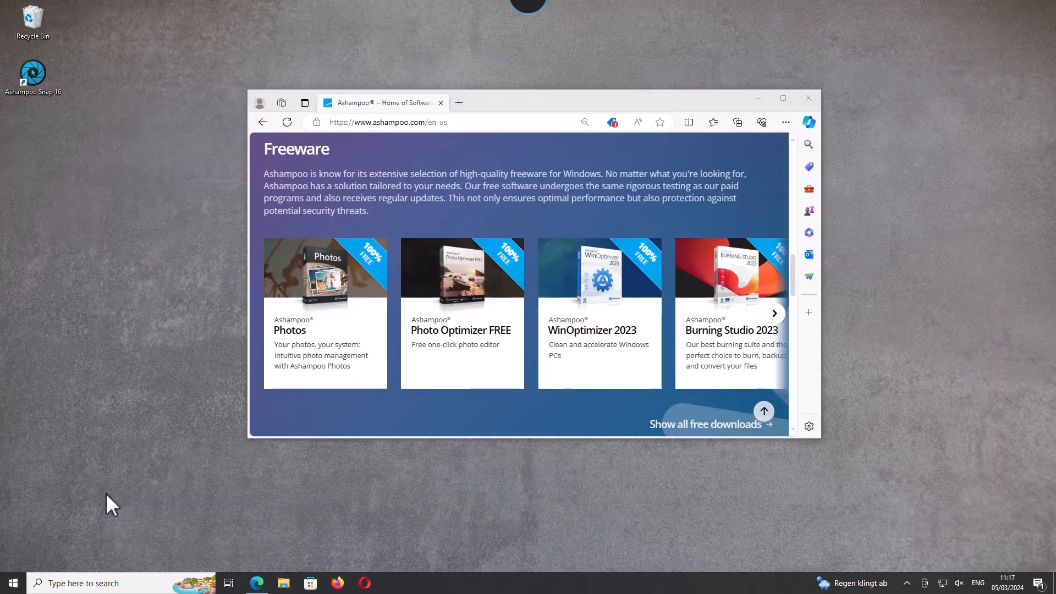
mouse_move(391, 529)
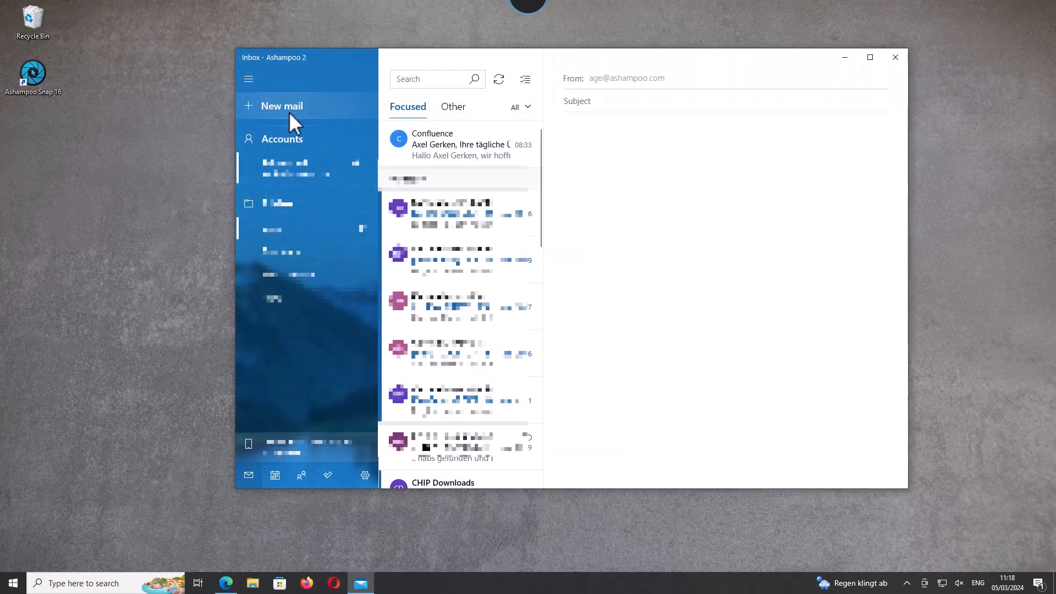
Step: Start a new Mail message and paste the annotated screenshot into its body
left_click(281, 106)
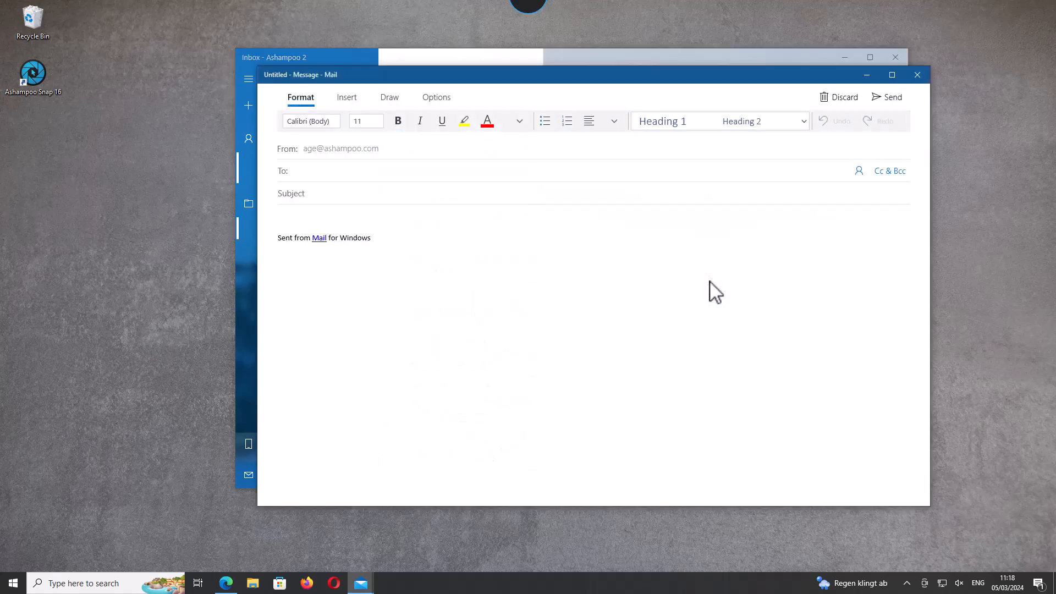
key("ctrl+v")
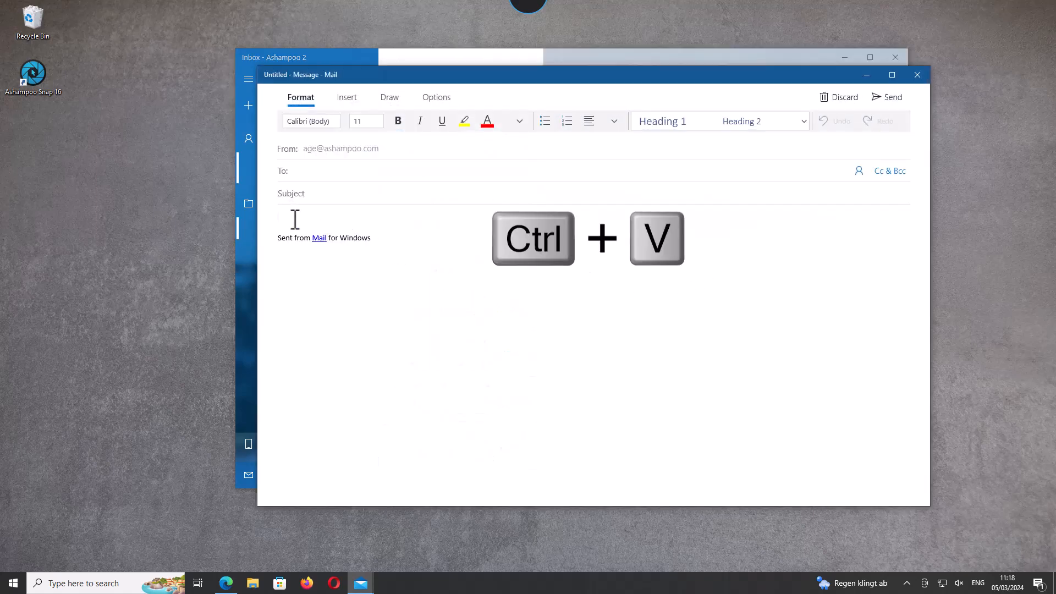
key("ctrl+v")
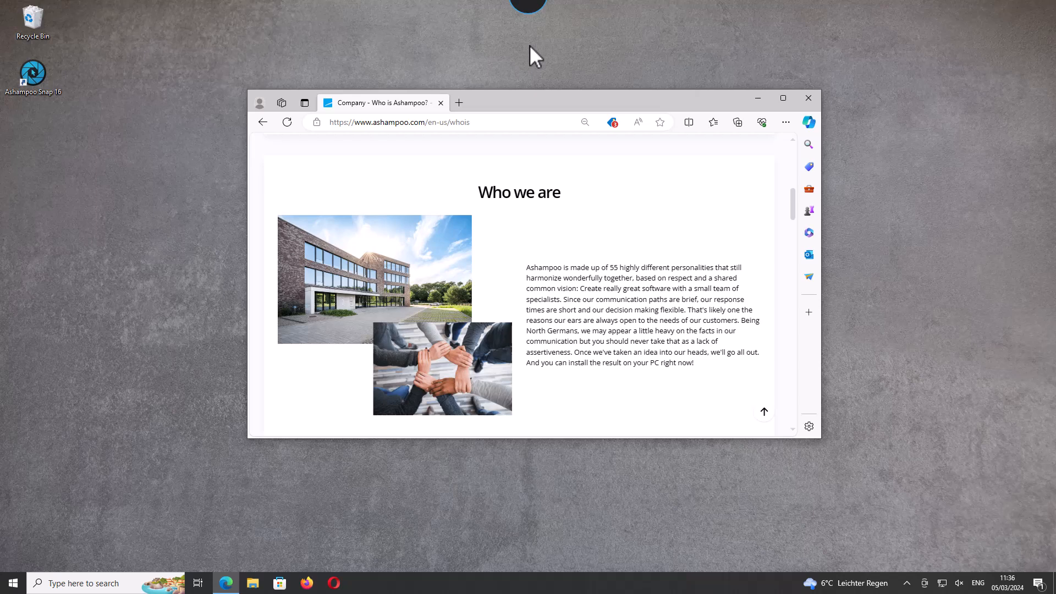
mouse_move(536, 22)
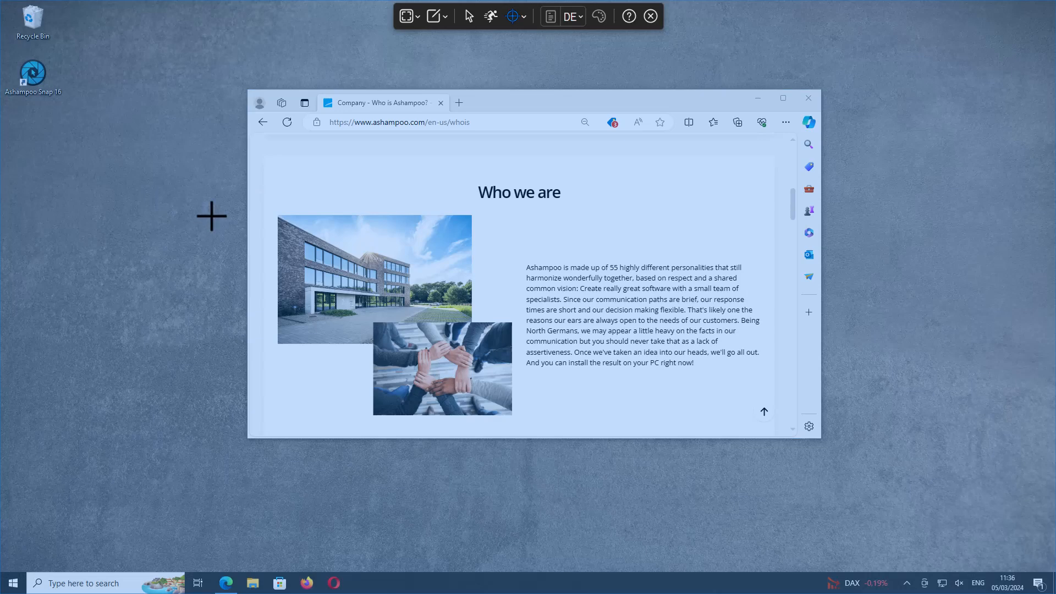
mouse_move(249, 228)
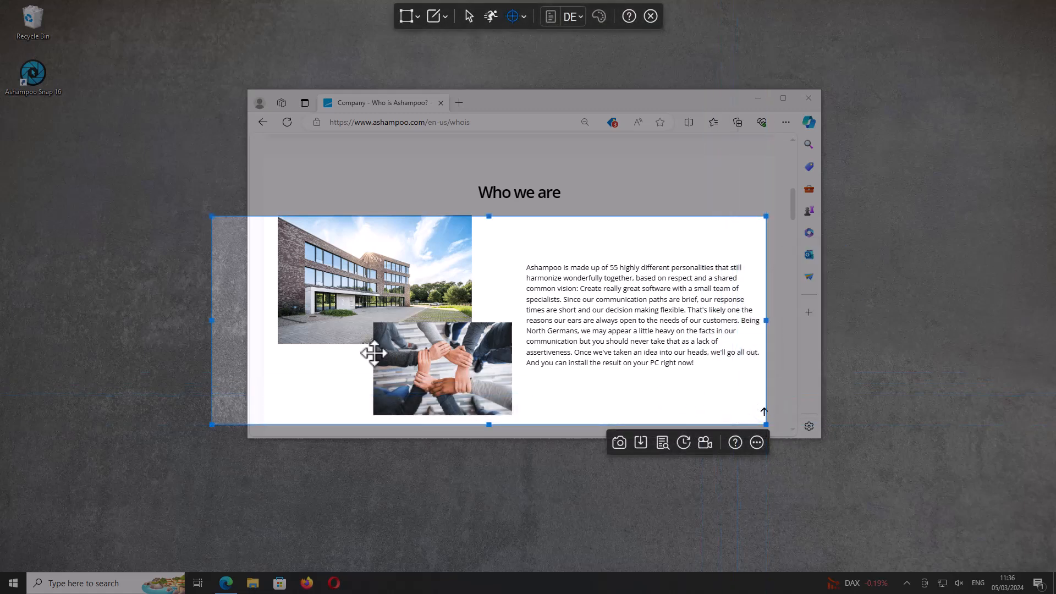
mouse_move(217, 322)
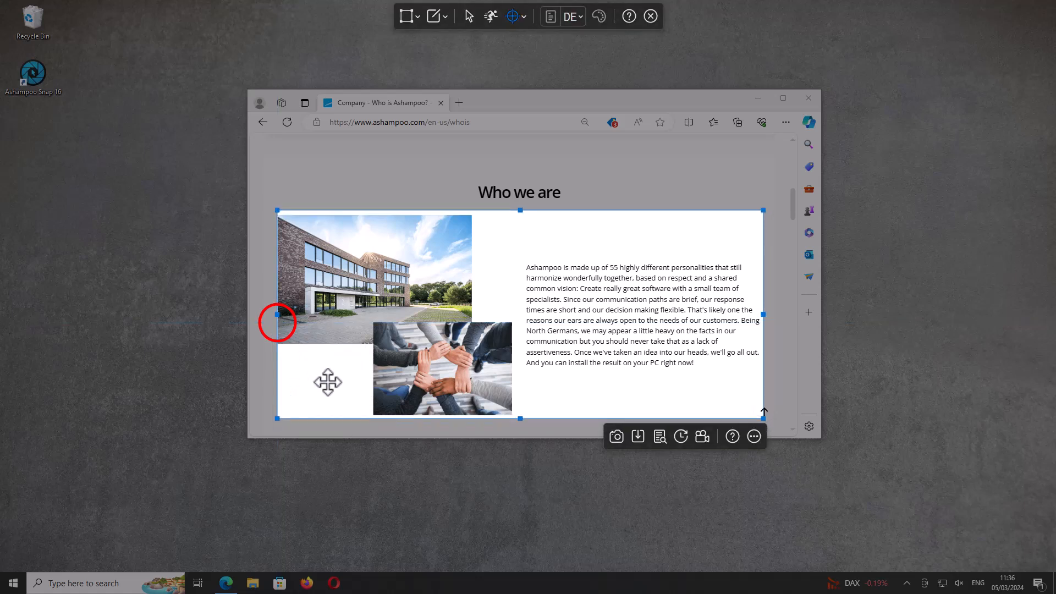
mouse_move(493, 234)
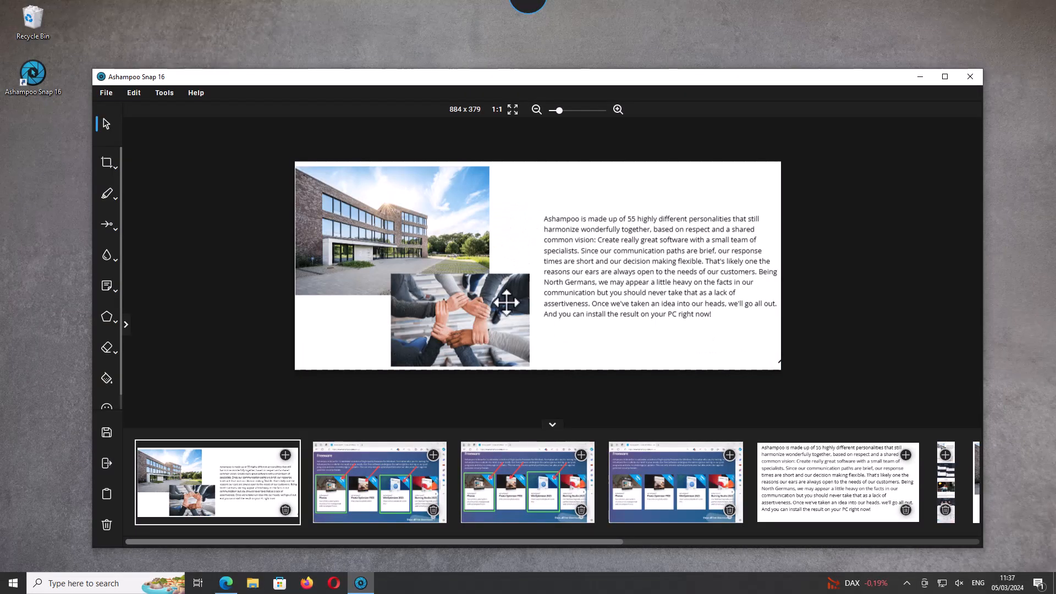
mouse_move(878, 292)
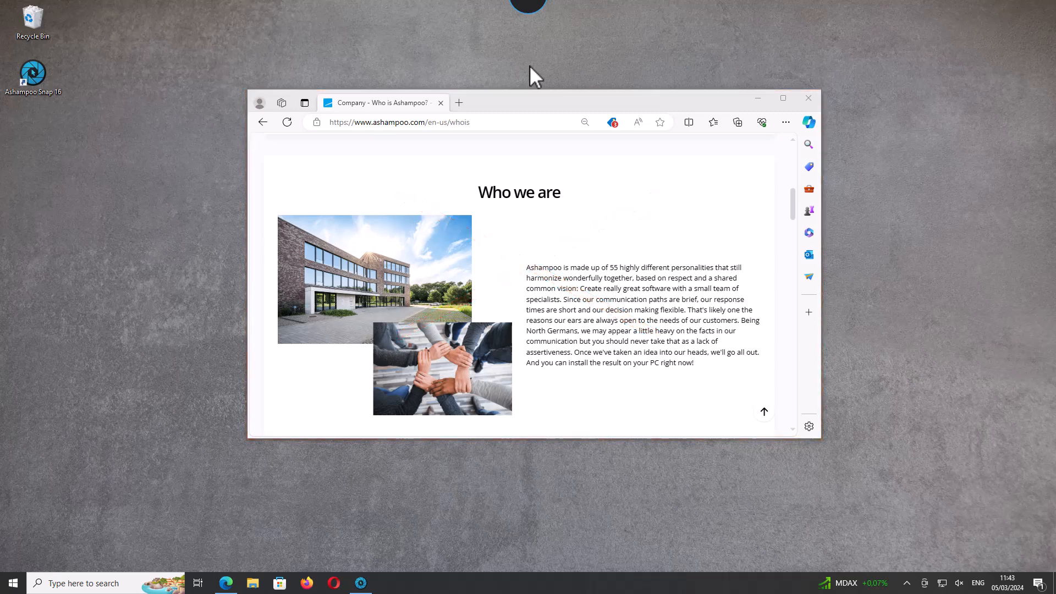
Step: Begin a scrolling capture of the Ashampoo company page down to the What we do section
left_click(528, 6)
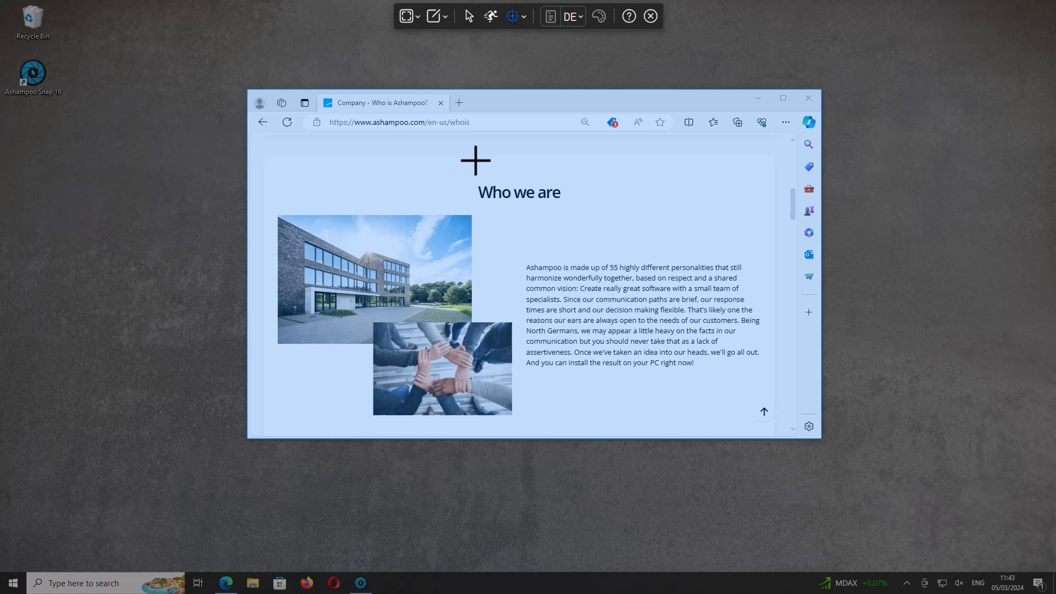
mouse_move(295, 151)
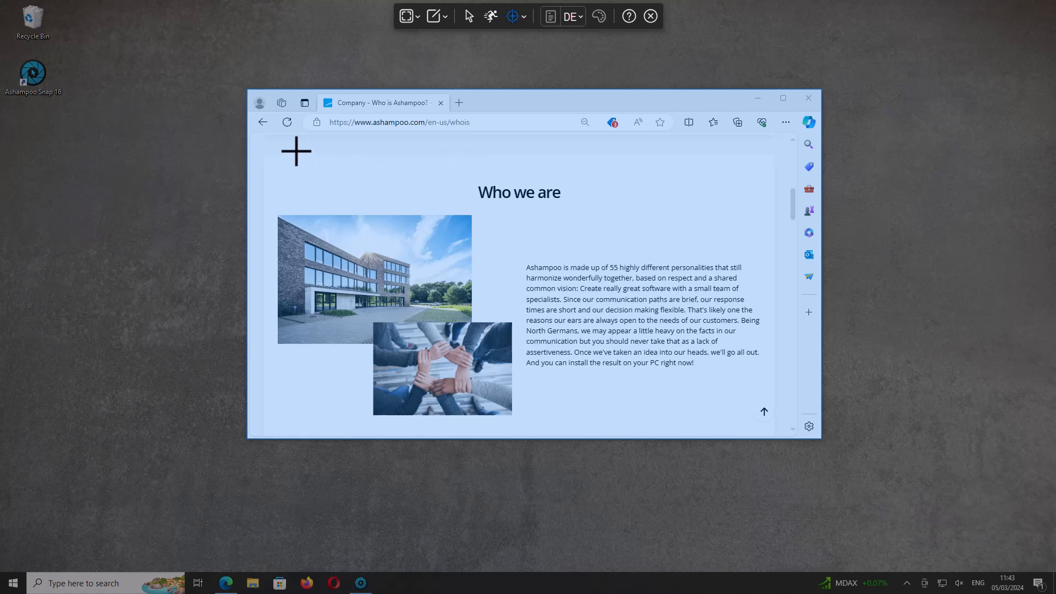
mouse_move(270, 160)
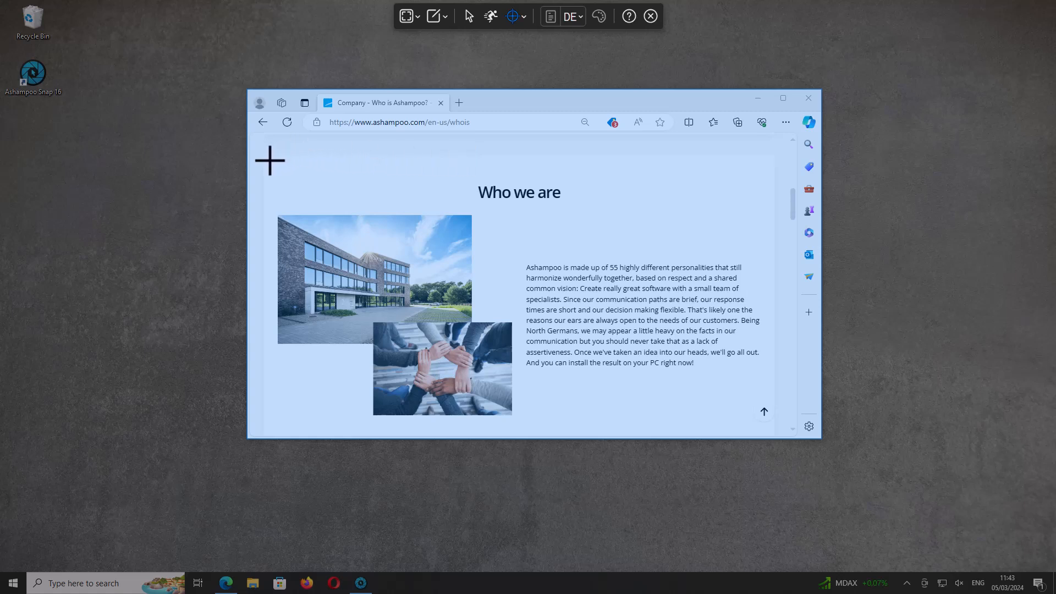
left_click(514, 15)
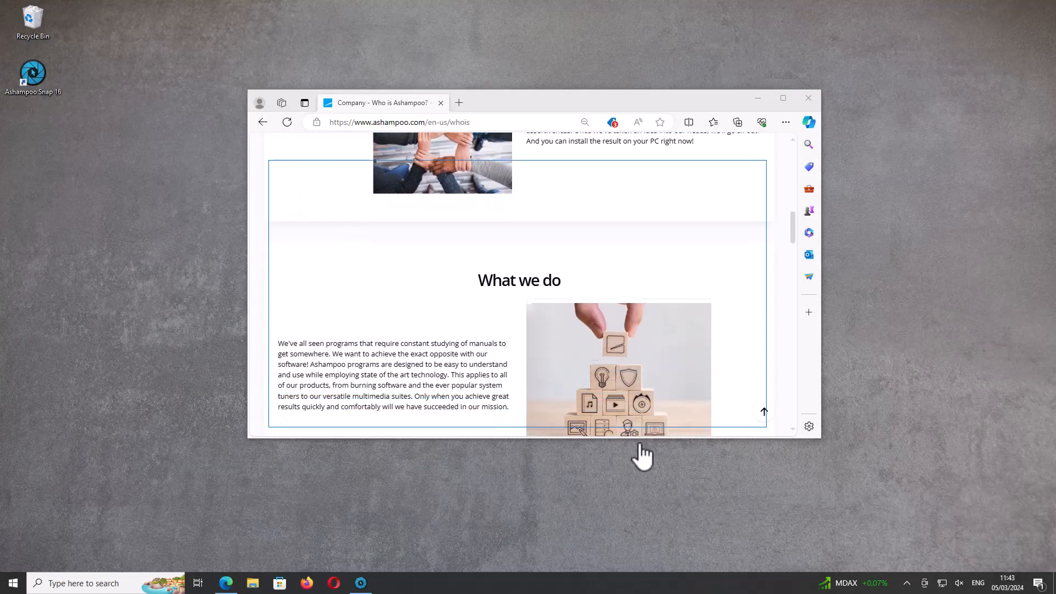
Step: Scroll down through the 903 × 4107 scrolling capture in the editor
scroll("down", 3)
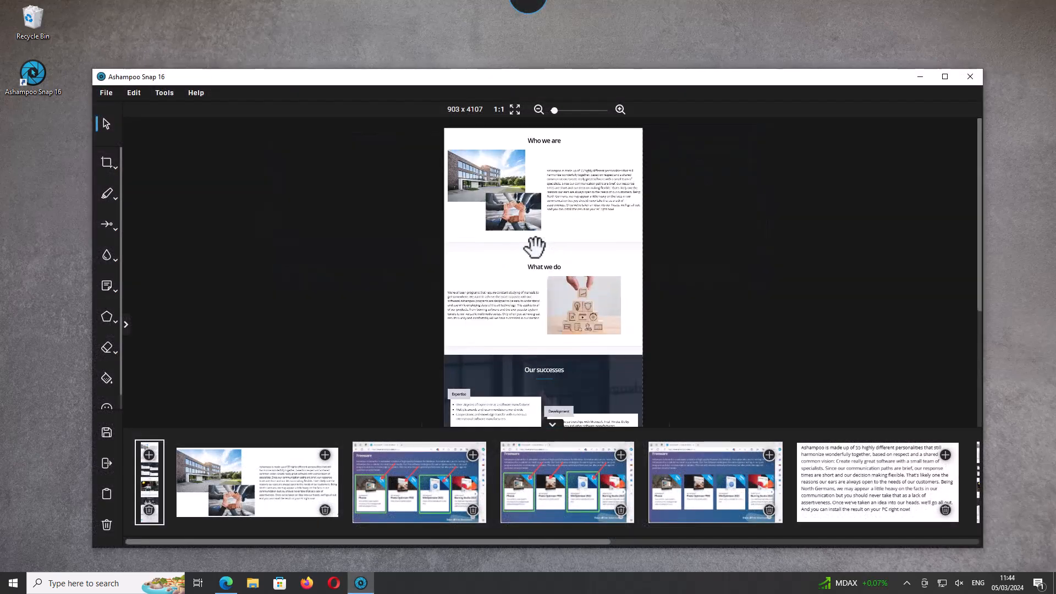
scroll("down", 3)
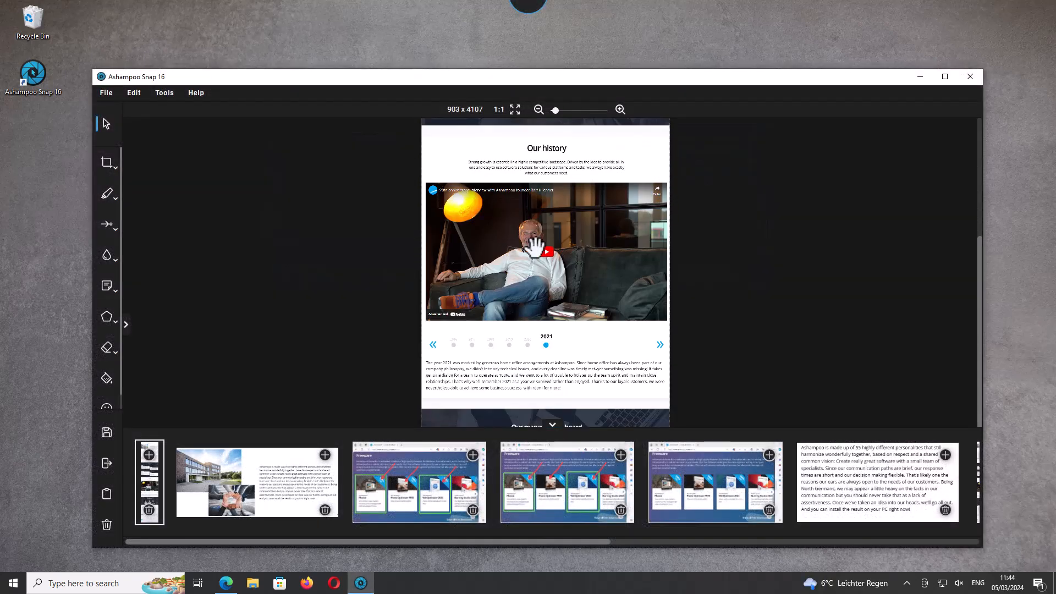
scroll("down", 3)
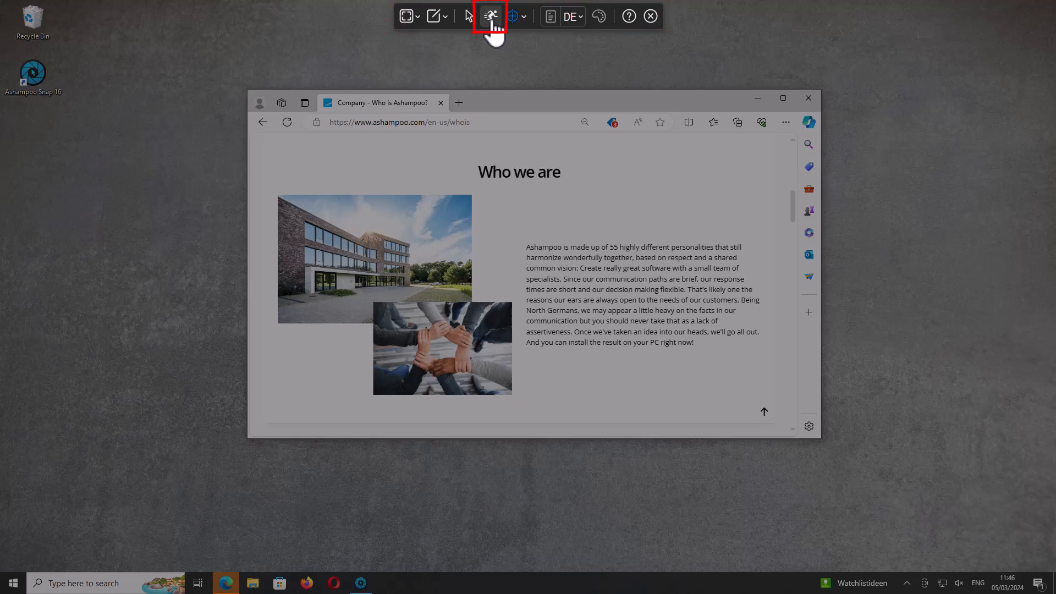
Step: Switch to fast capture to grab the joined-hands photo as a single element
left_click(492, 16)
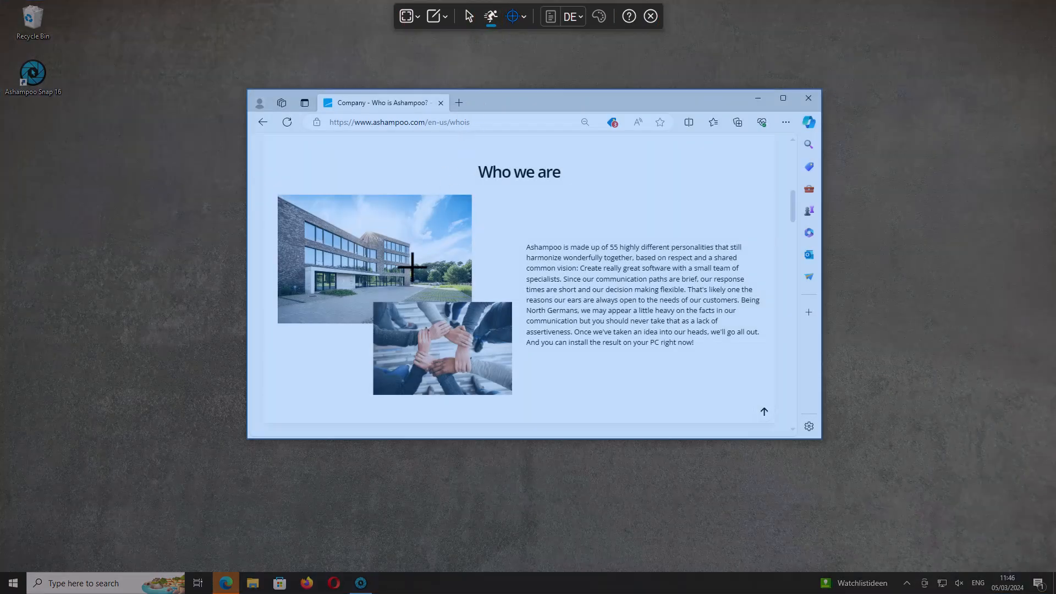
mouse_move(370, 300)
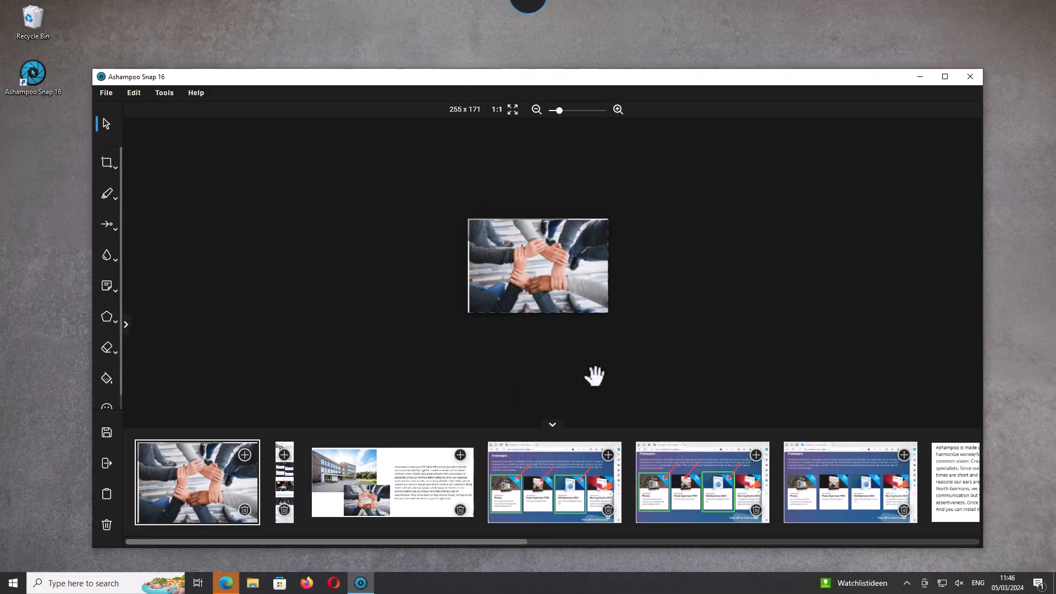
mouse_move(920, 76)
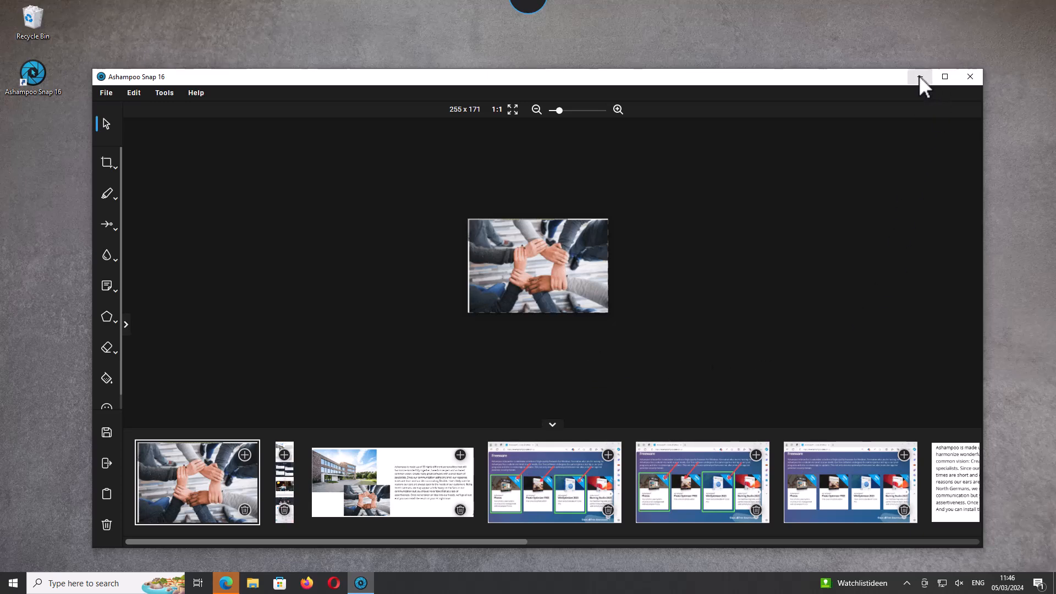
mouse_move(920, 76)
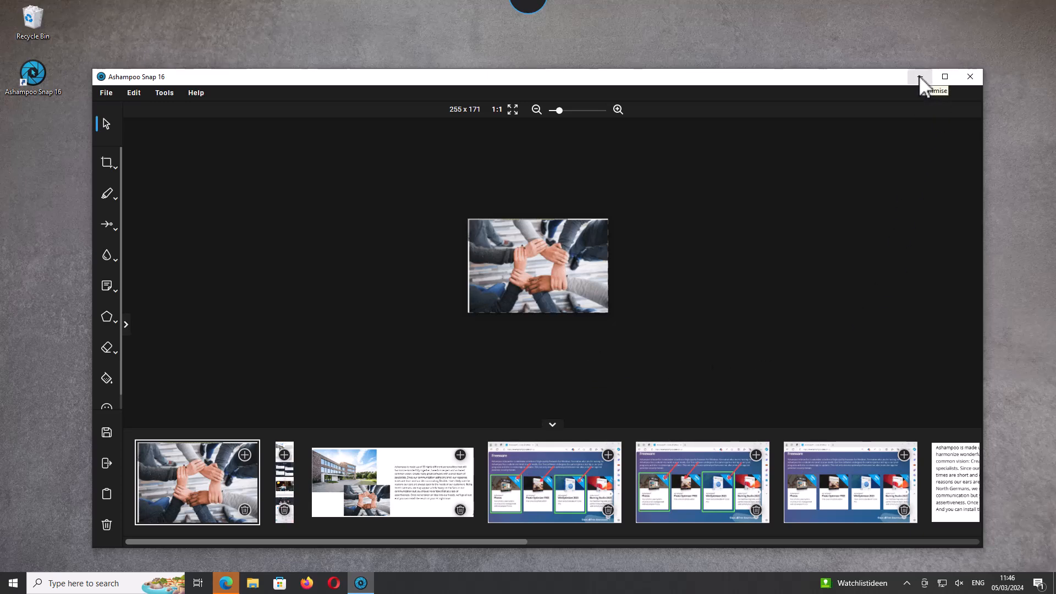
Step: Minimise the editor window holding the 255 × 171 hands photo
left_click(920, 76)
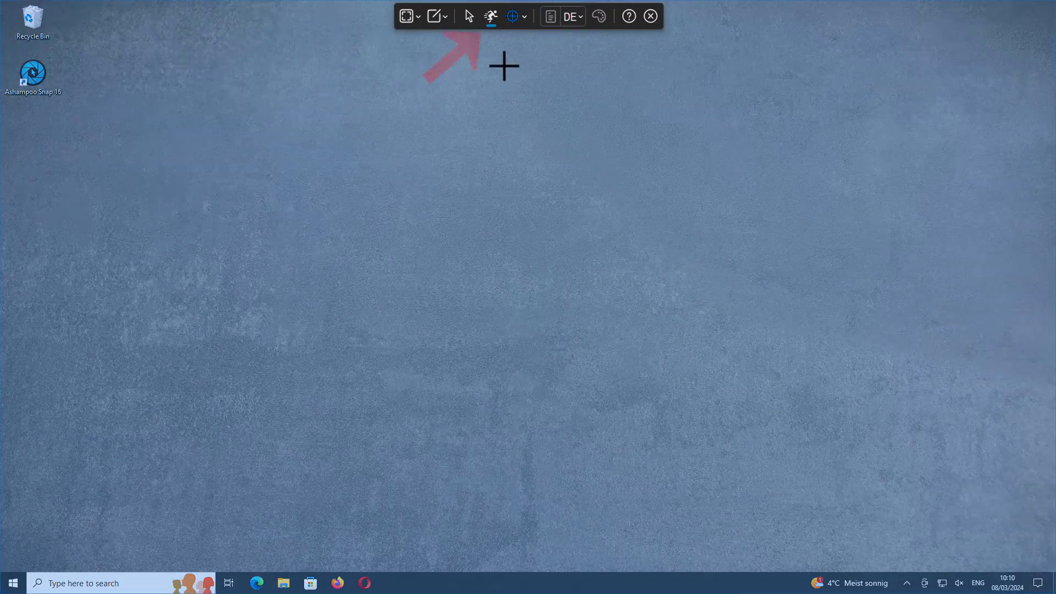
Step: Choose fast single-element capture again over the empty desktop
left_click(490, 16)
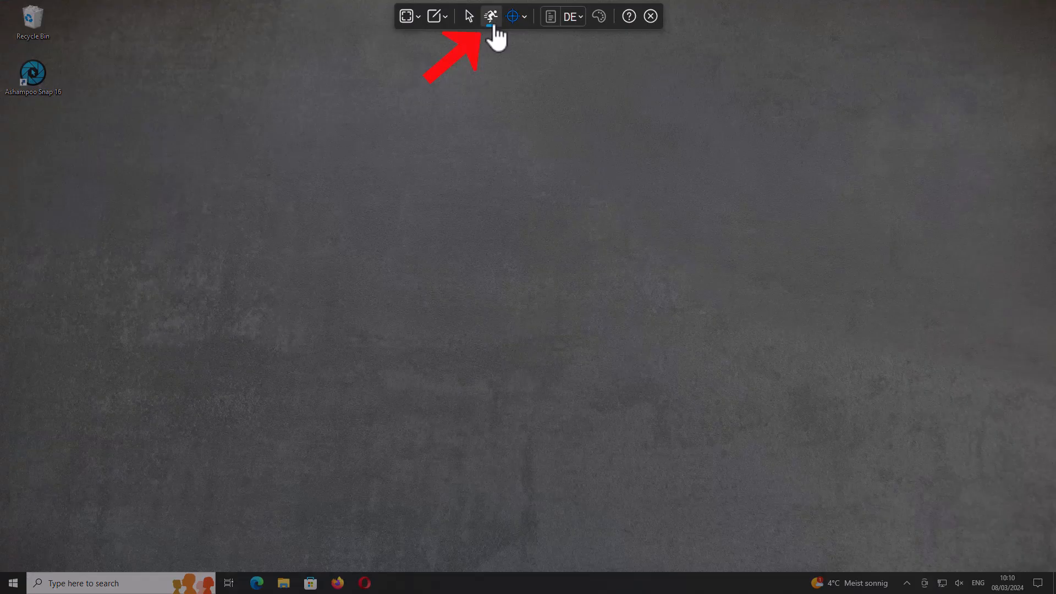